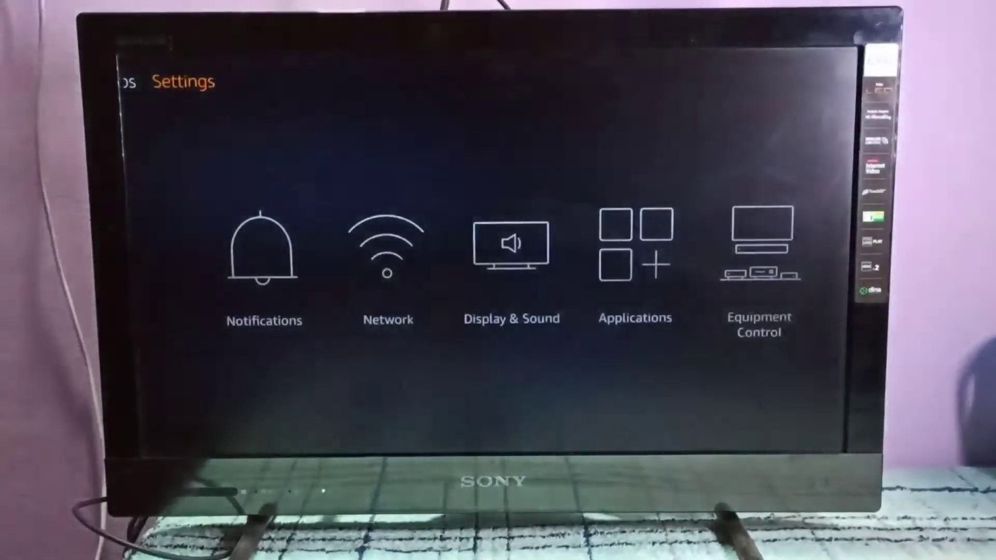
Navigate to My Fire TV and move down until Reset to Factory Defaults is highlighted
scroll(right, 3)
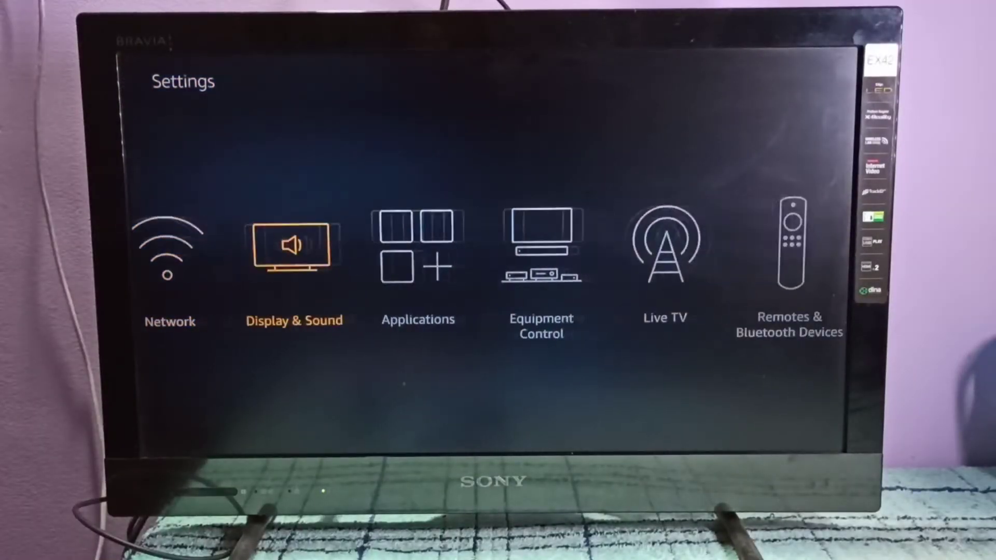
scroll(right, 3)
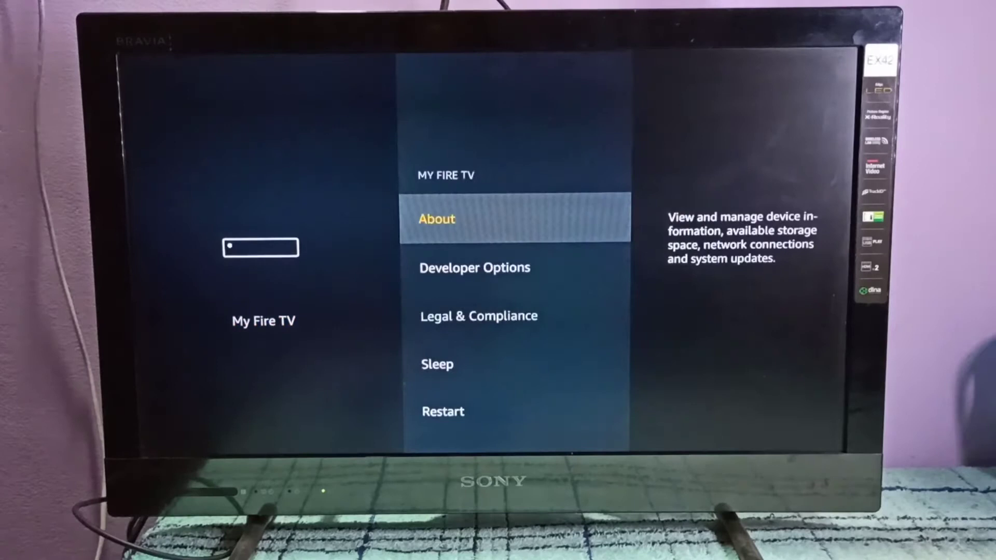
scroll(down, 3)
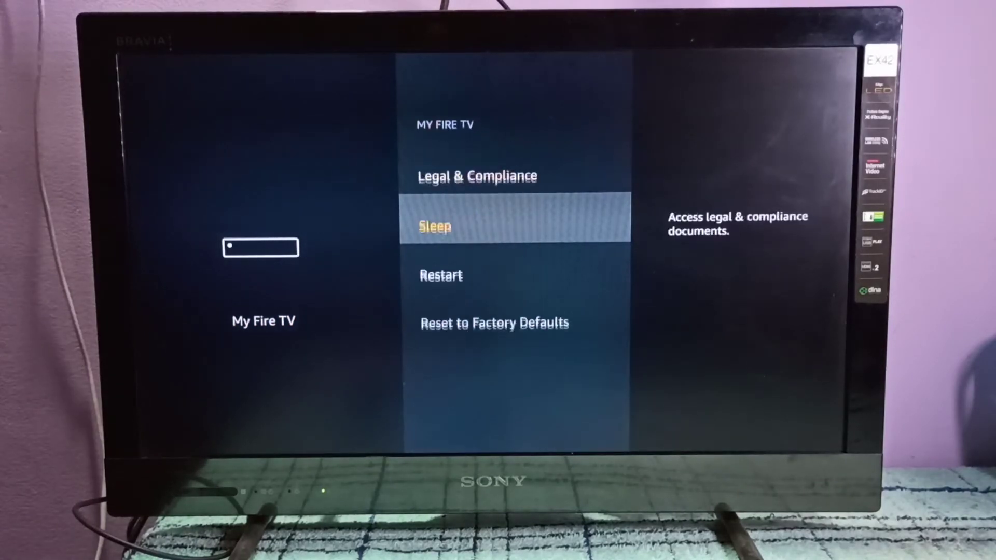
key(Down)
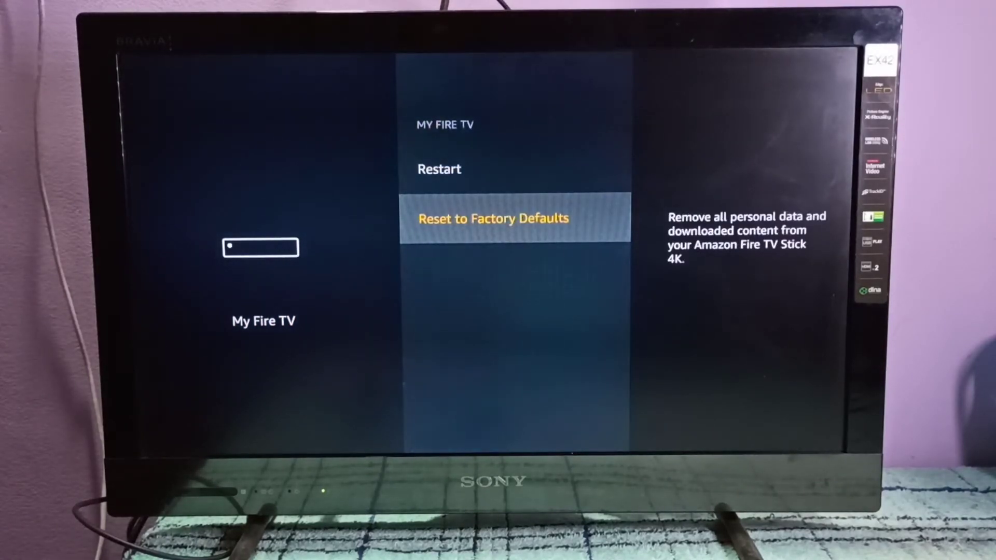